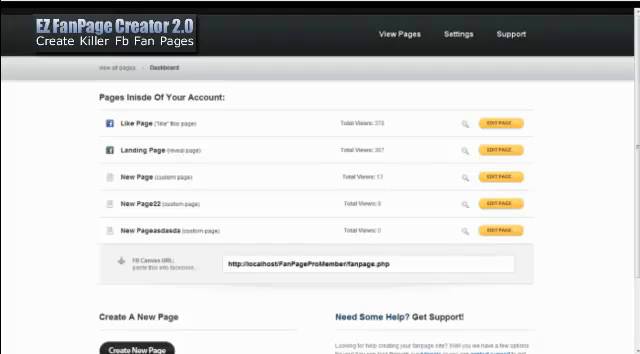
pyautogui.moveTo(248, 328)
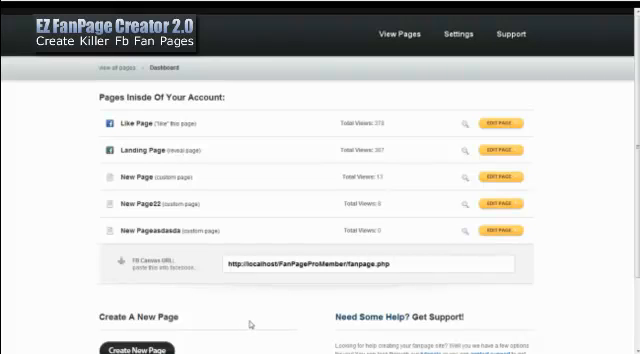
pyautogui.moveTo(258, 320)
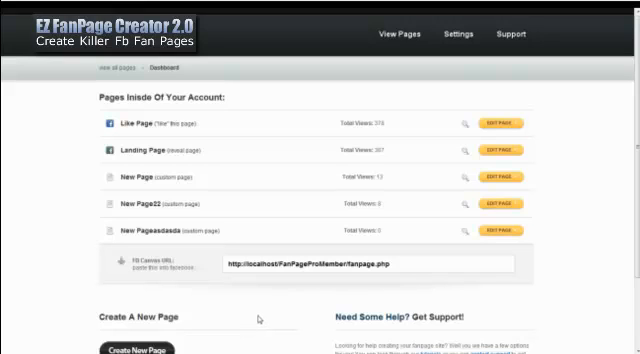
pyautogui.moveTo(258, 316)
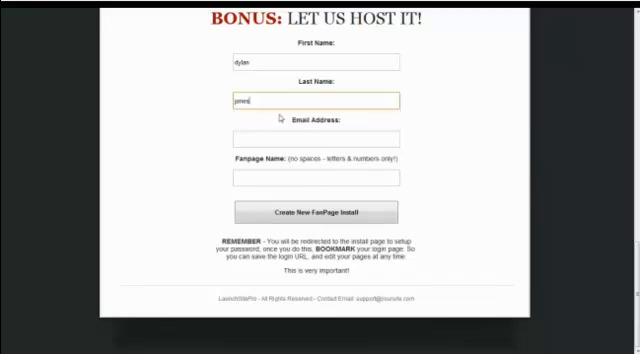
# Enter the sign-up email and create the hosted fan page install named testing.
pyautogui.click(316, 178)
pyautogui.write('testing')
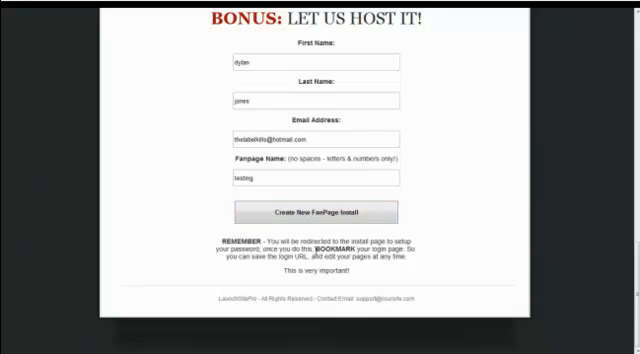
pyautogui.moveTo(320, 212)
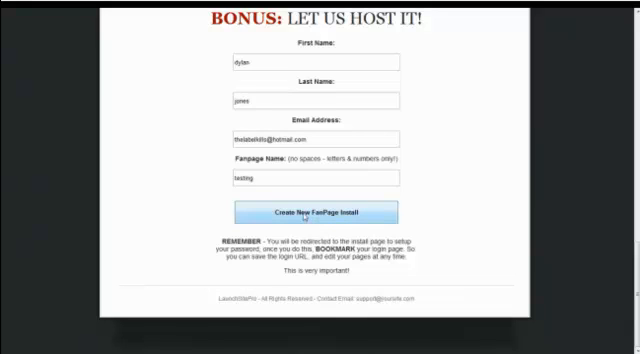
pyautogui.click(320, 212)
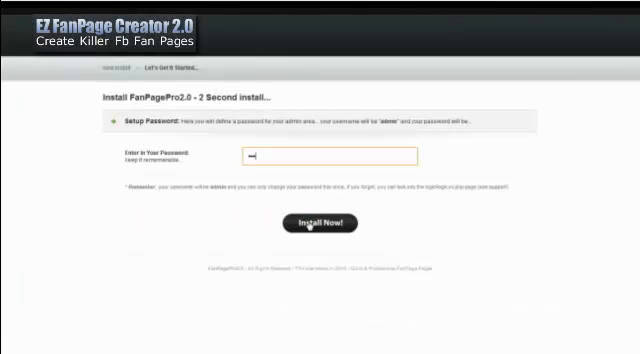
# Install with the chosen admin password, then log in to the admin area with it.
pyautogui.click(320, 222)
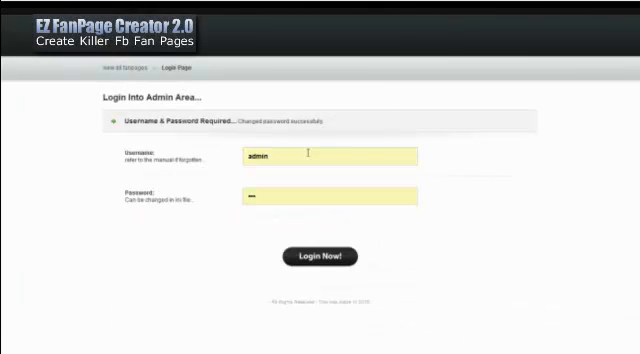
pyautogui.moveTo(288, 188)
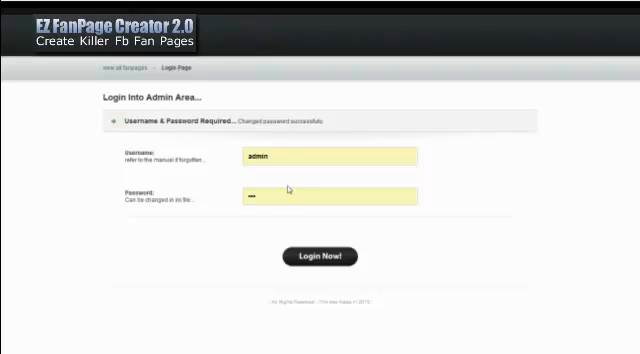
pyautogui.click(332, 196)
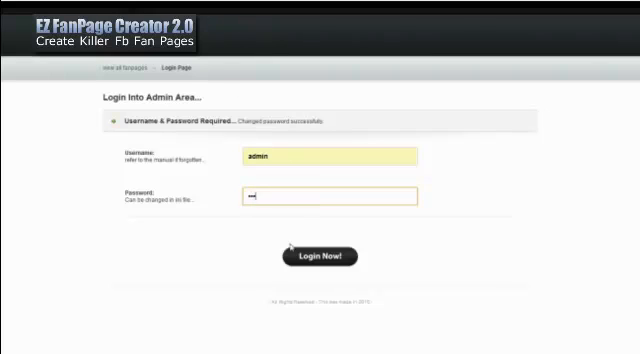
pyautogui.click(318, 256)
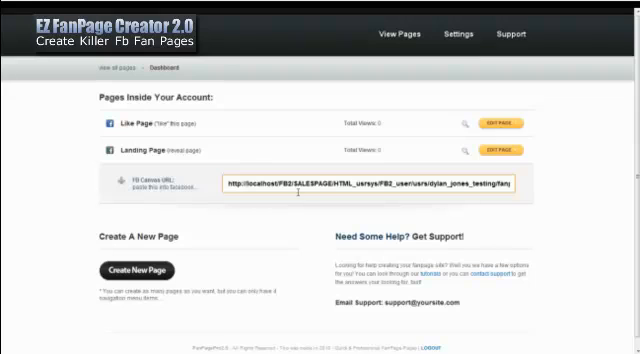
pyautogui.click(512, 34)
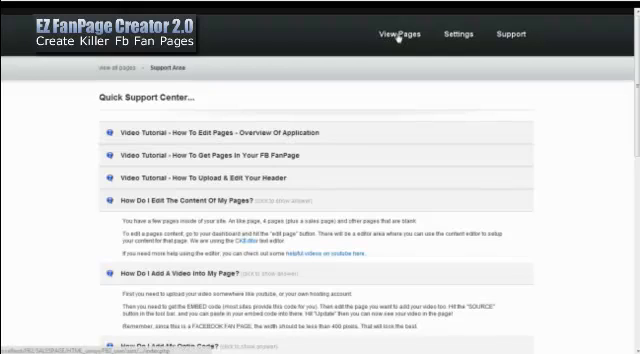
pyautogui.click(398, 34)
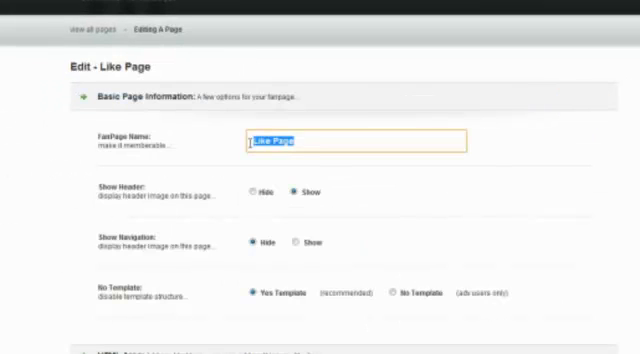
# Save the Like Page with its header set to Hide.
pyautogui.scroll(-3)
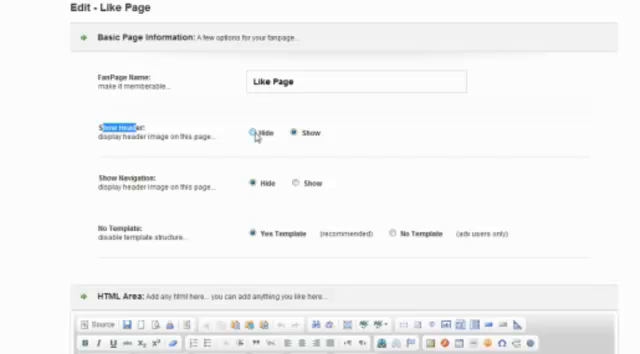
pyautogui.scroll(-3)
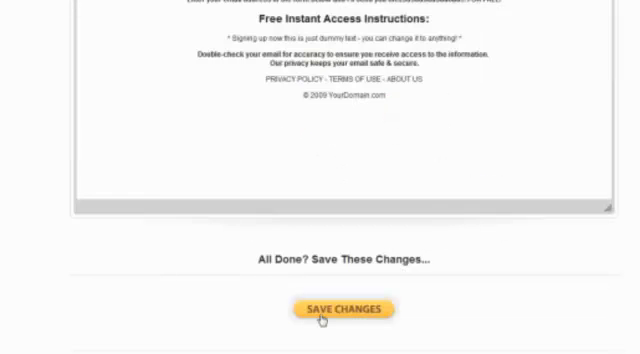
pyautogui.click(344, 308)
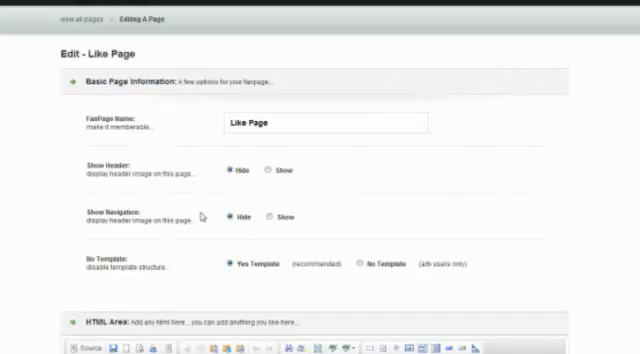
pyautogui.scroll(-3)
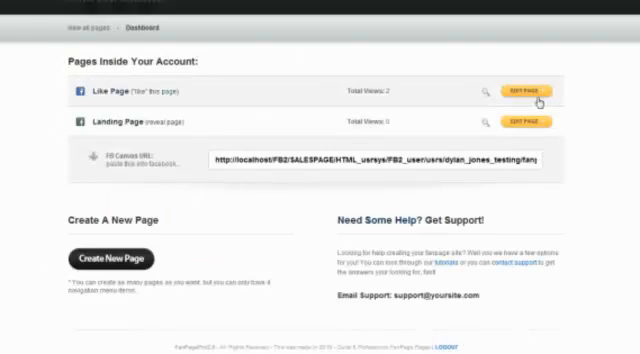
# Reopen the Like Page editor and leave Show Navigation set to show.
pyautogui.click(528, 92)
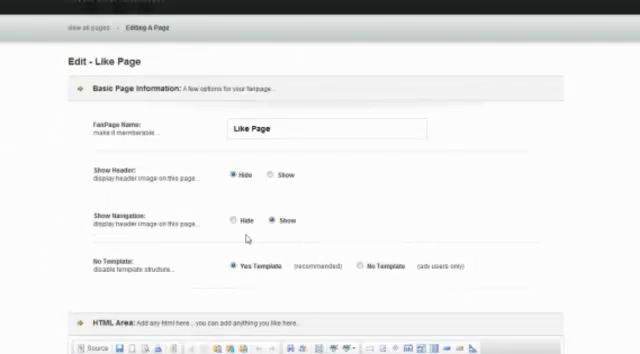
pyautogui.click(230, 220)
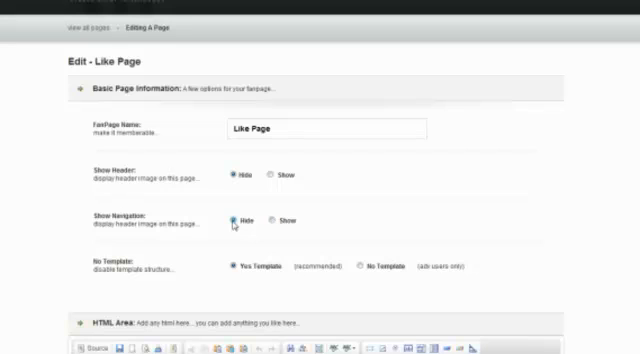
pyautogui.click(268, 176)
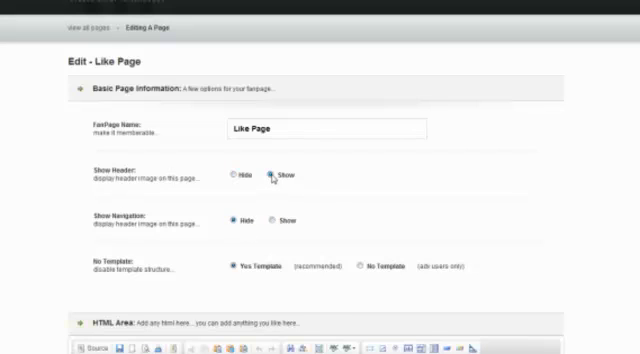
pyautogui.scroll(-3)
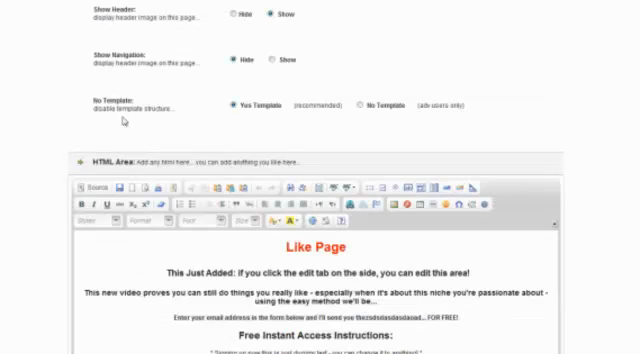
# Save the Like Page editor changes from the bottom of the form.
pyautogui.scroll(-3)
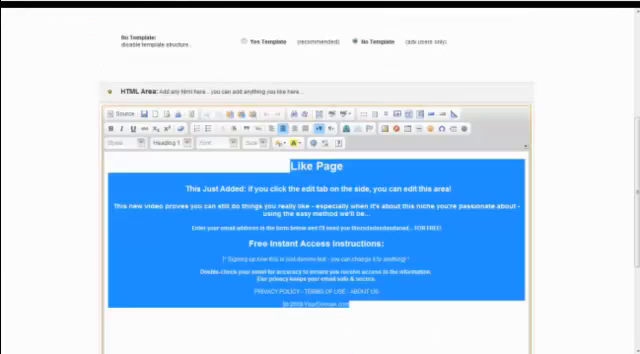
pyautogui.scroll(-3)
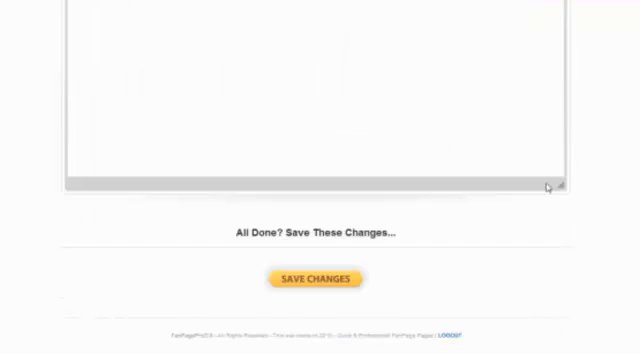
pyautogui.click(316, 278)
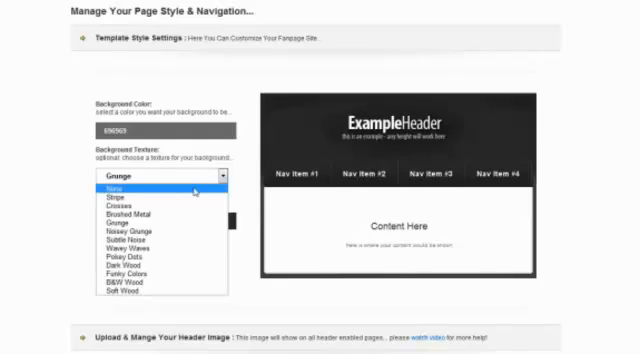
# Try several background textures, settle on Soft Wood, and start choosing a red navigation colour.
pyautogui.click(116, 188)
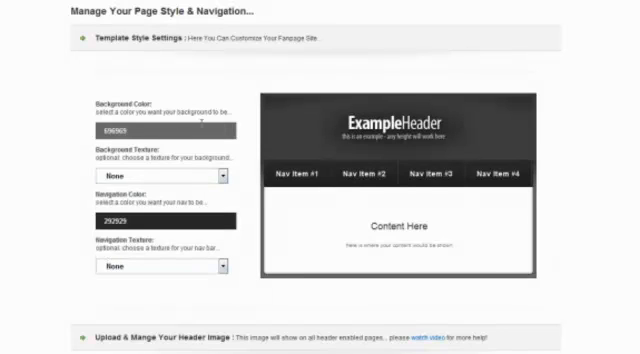
pyautogui.click(164, 130)
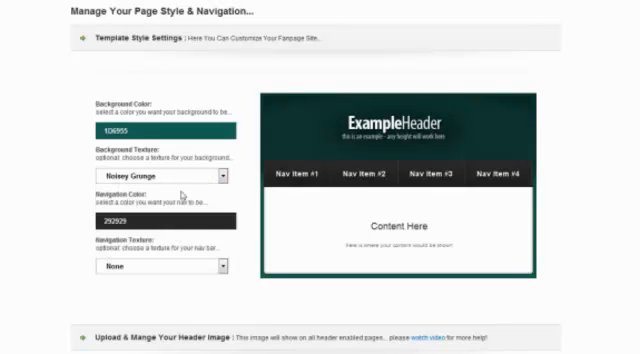
pyautogui.click(156, 174)
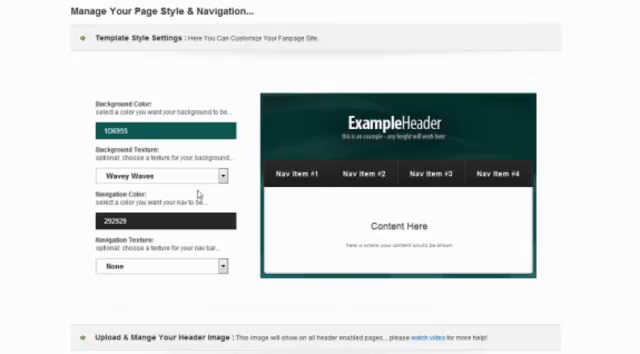
pyautogui.click(164, 218)
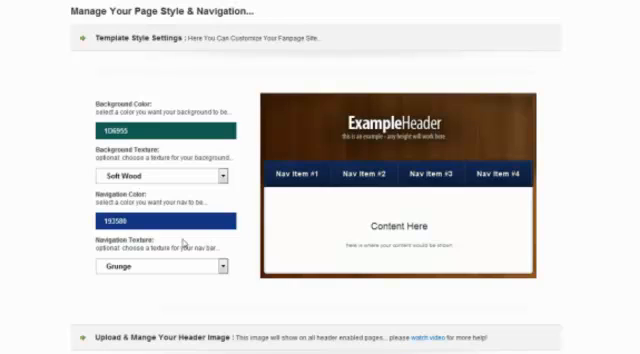
pyautogui.click(164, 216)
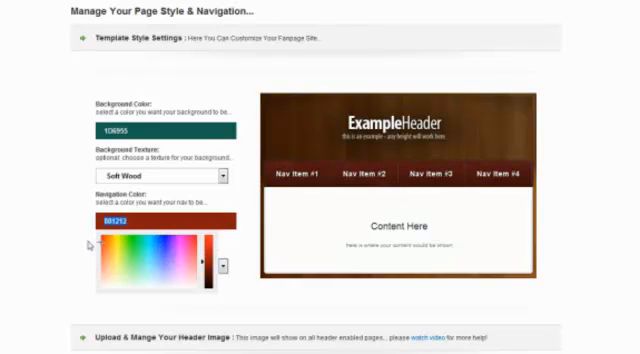
pyautogui.scroll(-3)
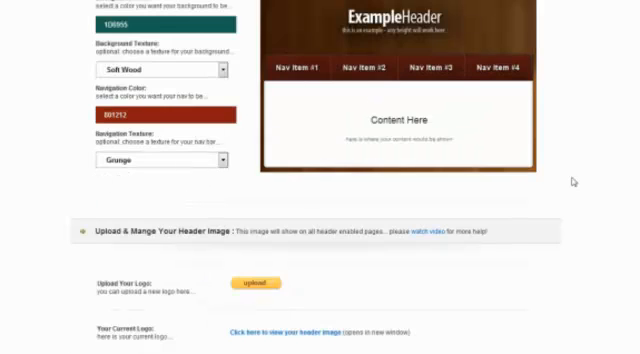
pyautogui.scroll(-3)
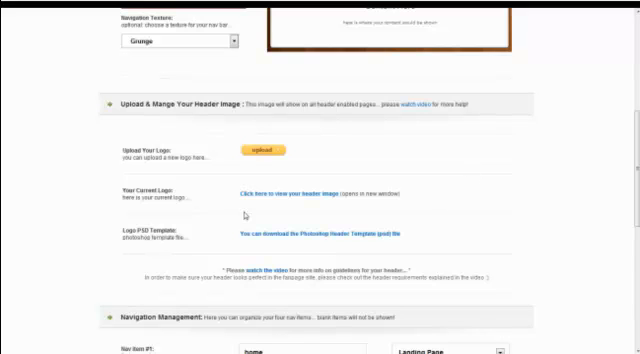
pyautogui.scroll(-3)
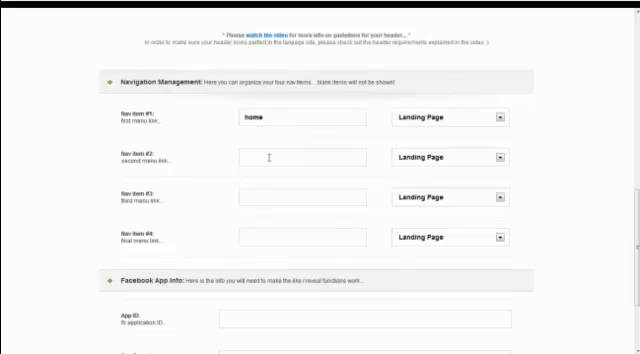
pyautogui.write('blog')
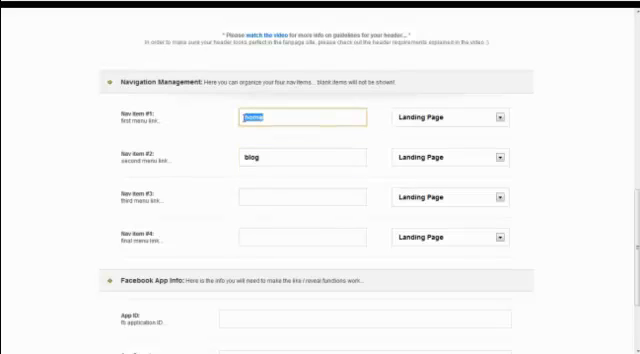
pyautogui.scroll(3)
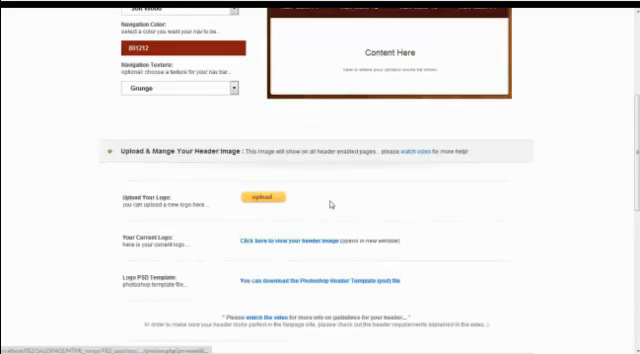
pyautogui.scroll(-3)
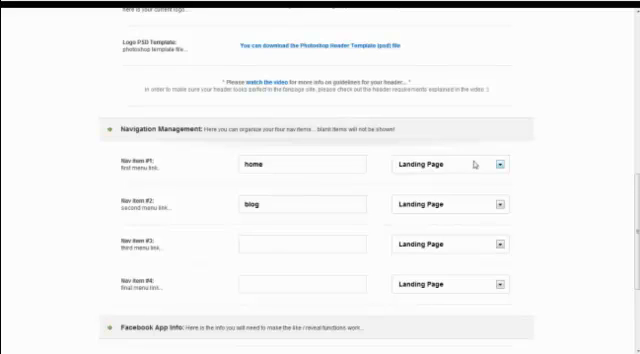
pyautogui.click(500, 164)
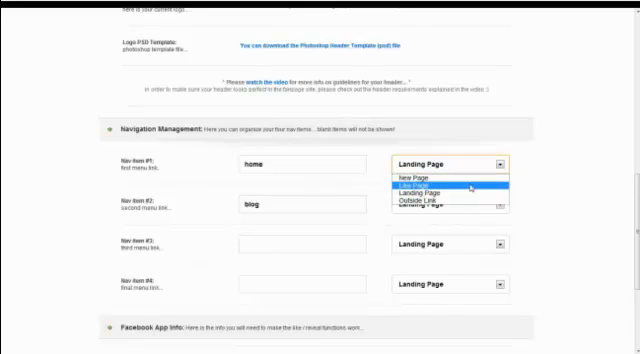
pyautogui.click(434, 196)
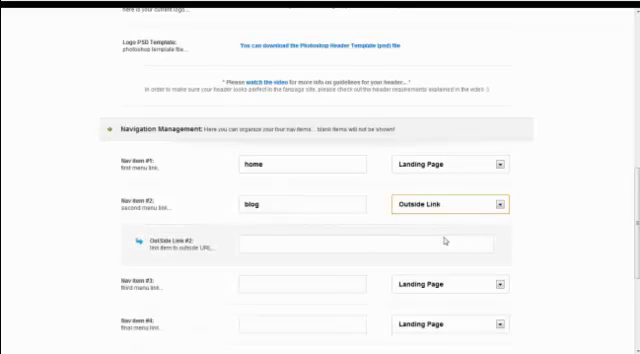
pyautogui.click(370, 242)
pyautogui.write('http://www.google.ca')
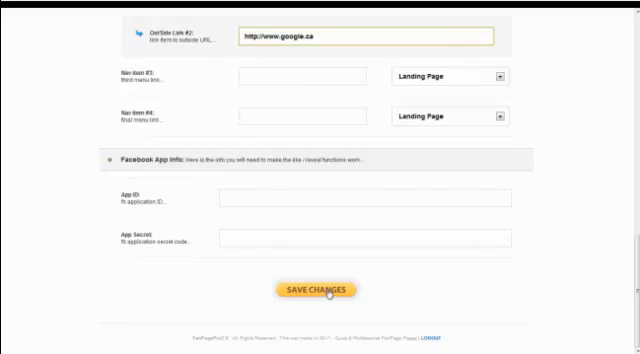
pyautogui.moveTo(238, 186)
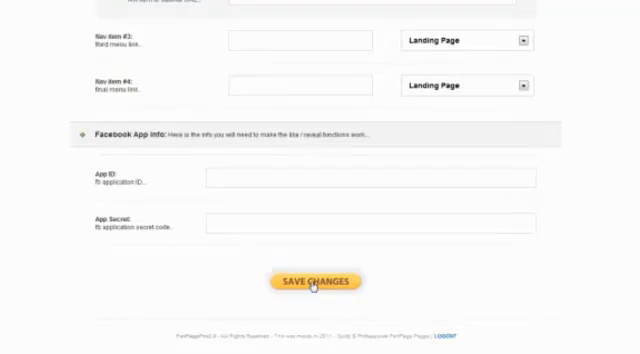
pyautogui.click(316, 280)
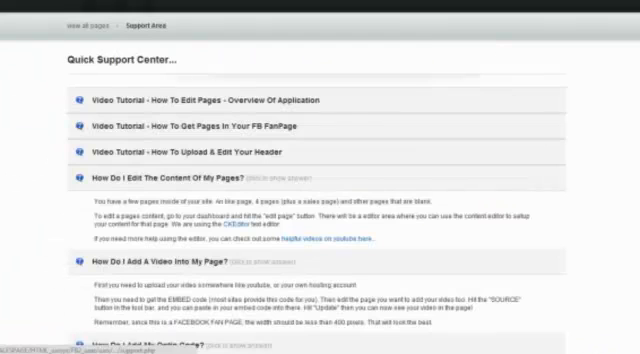
# Scroll through the Support Center page before returning to the dashboard.
pyautogui.scroll(-3)
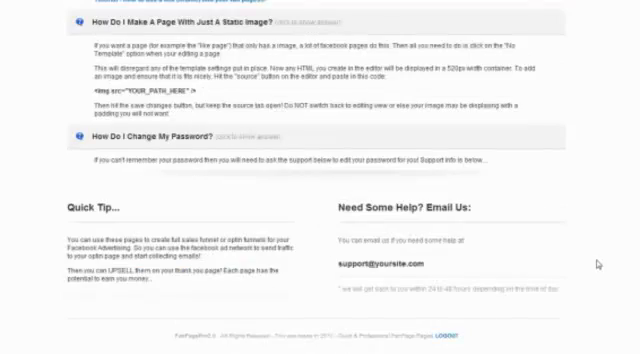
pyautogui.scroll(3)
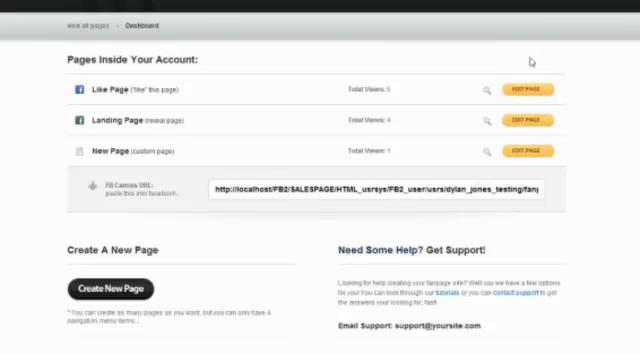
pyautogui.moveTo(608, 76)
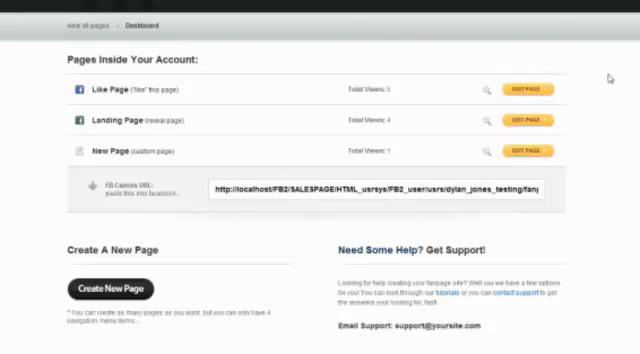
pyautogui.moveTo(212, 64)
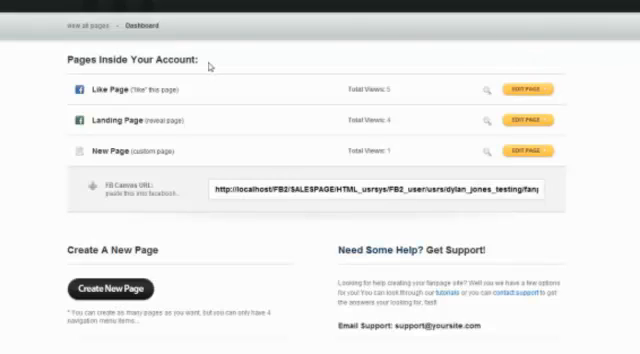